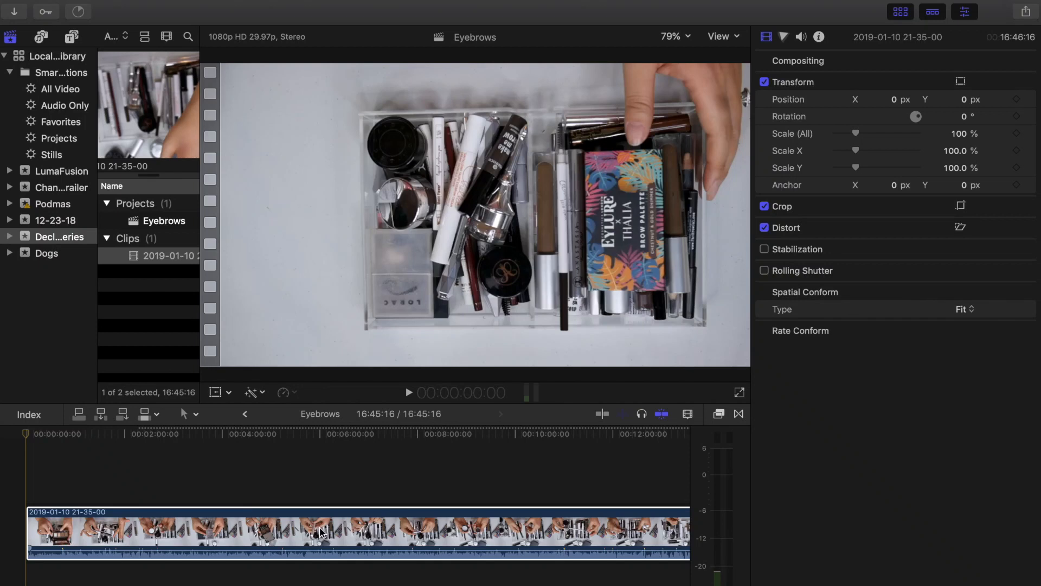
# Step: Select the Eyebrows clip and play it, with audio only on the left channel
pyautogui.click(408, 393)
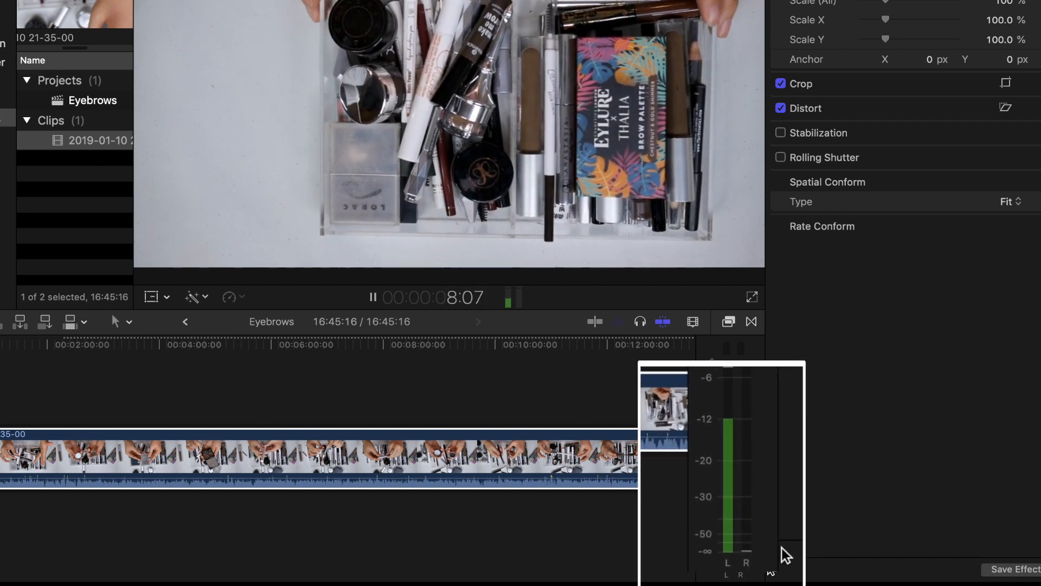
# Step: Pause playback of the Eyebrows project
pyautogui.click(372, 297)
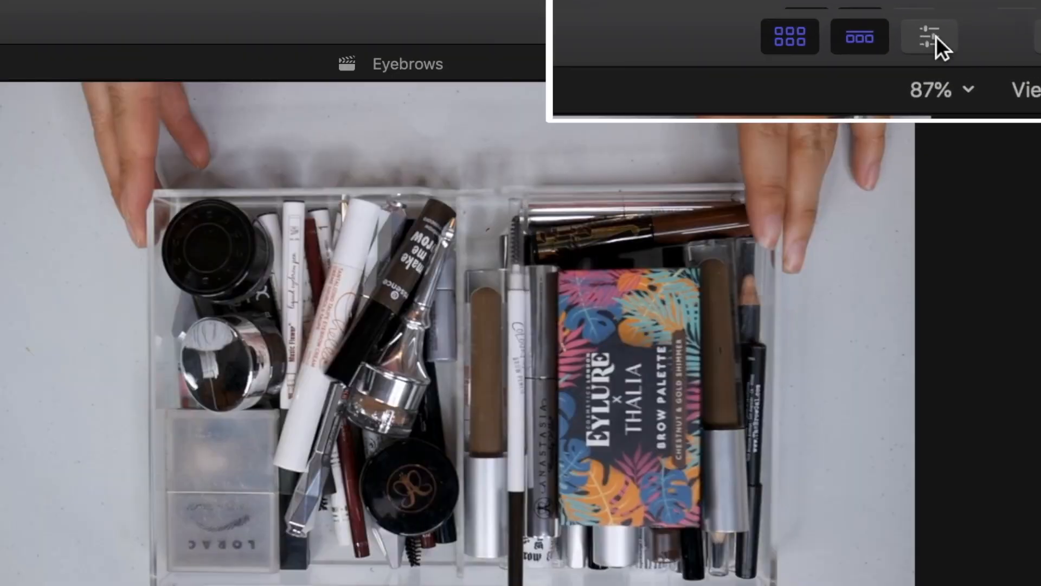
# Step: Open the Inspector's Audio tab, showing the stereo Dialogue-1 configuration
pyautogui.click(912, 35)
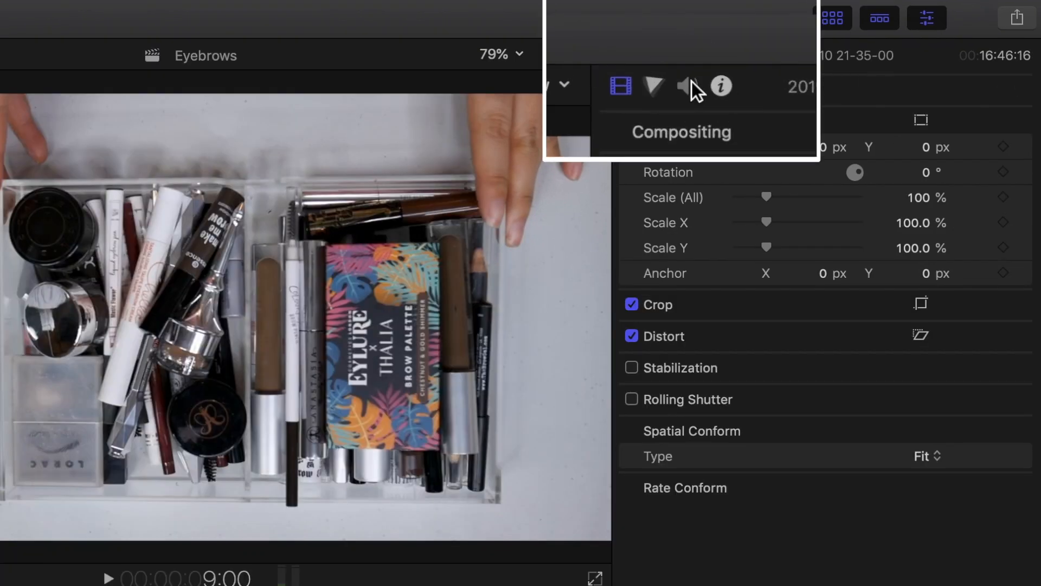
pyautogui.click(686, 56)
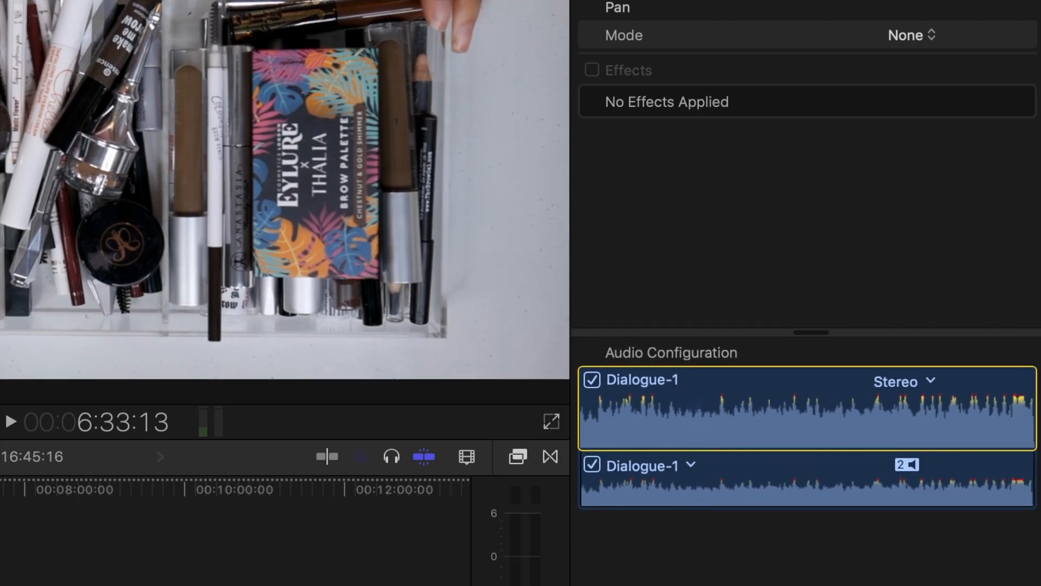
# Step: Change Audio Configuration from Stereo to Dual Mono, giving Dialogue-1 and Dialogue-2
pyautogui.click(929, 381)
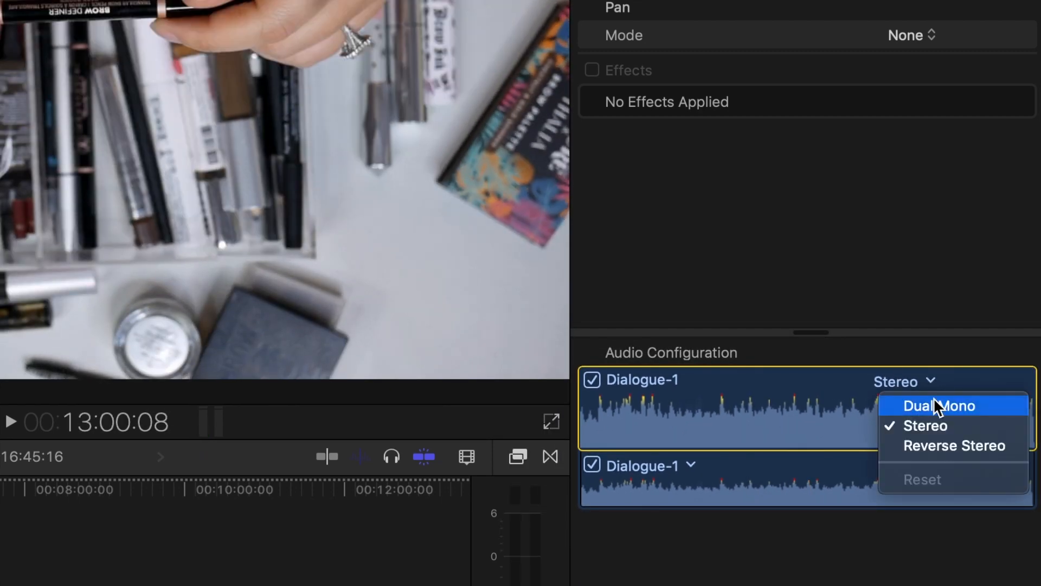
pyautogui.click(939, 405)
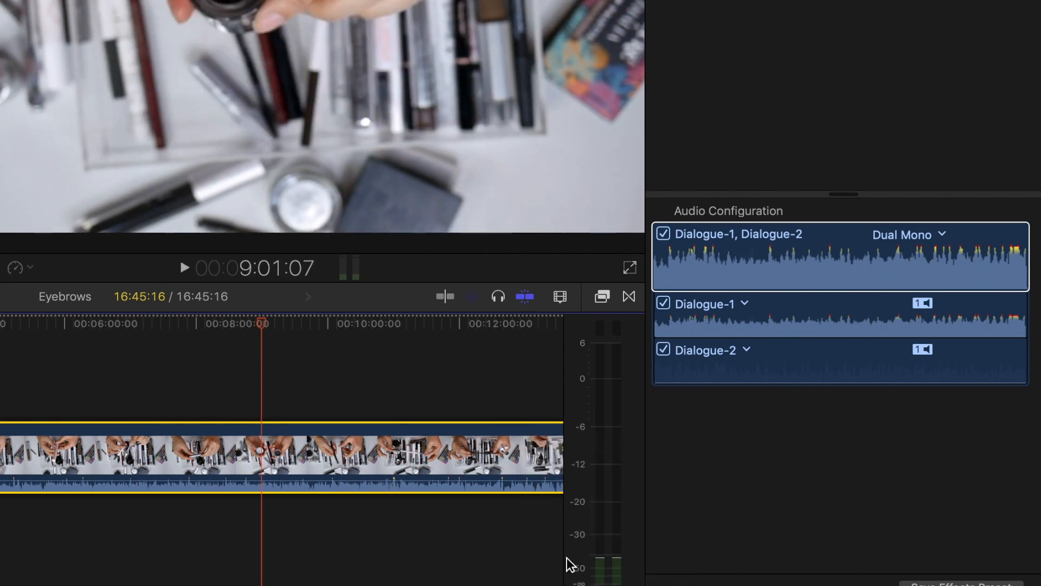
pyautogui.click(911, 234)
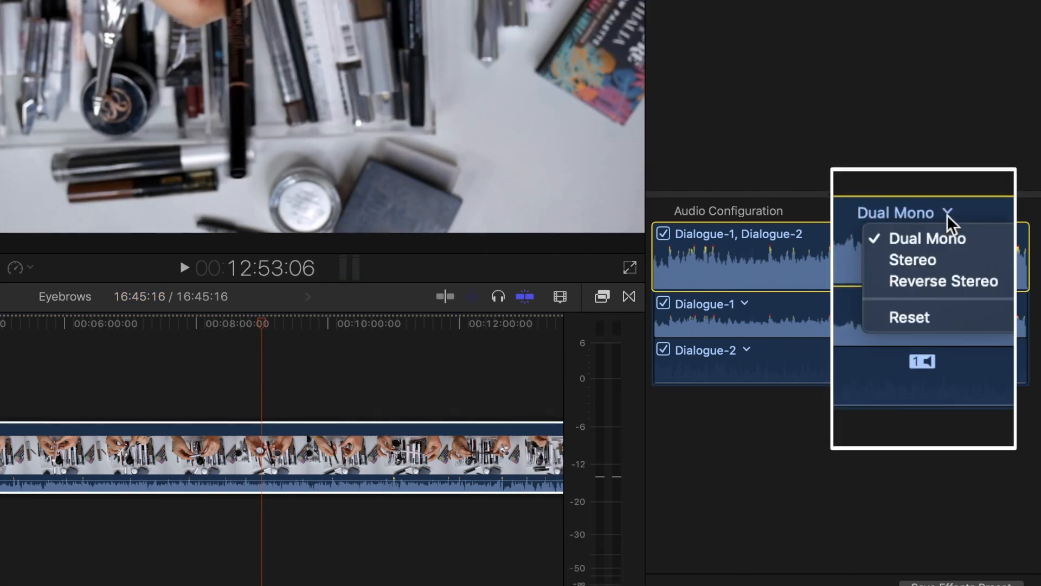
pyautogui.click(911, 260)
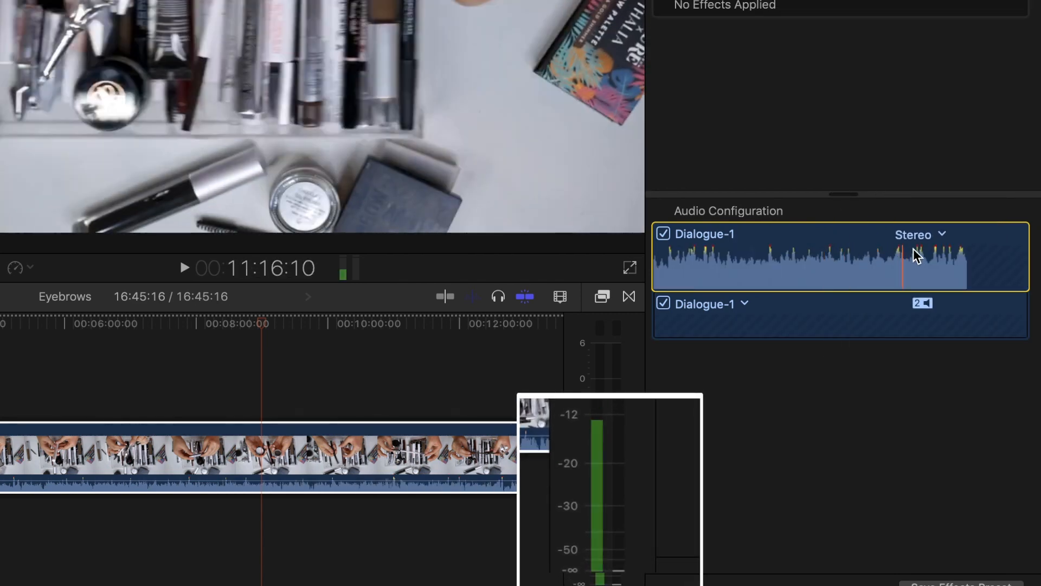
pyautogui.click(920, 234)
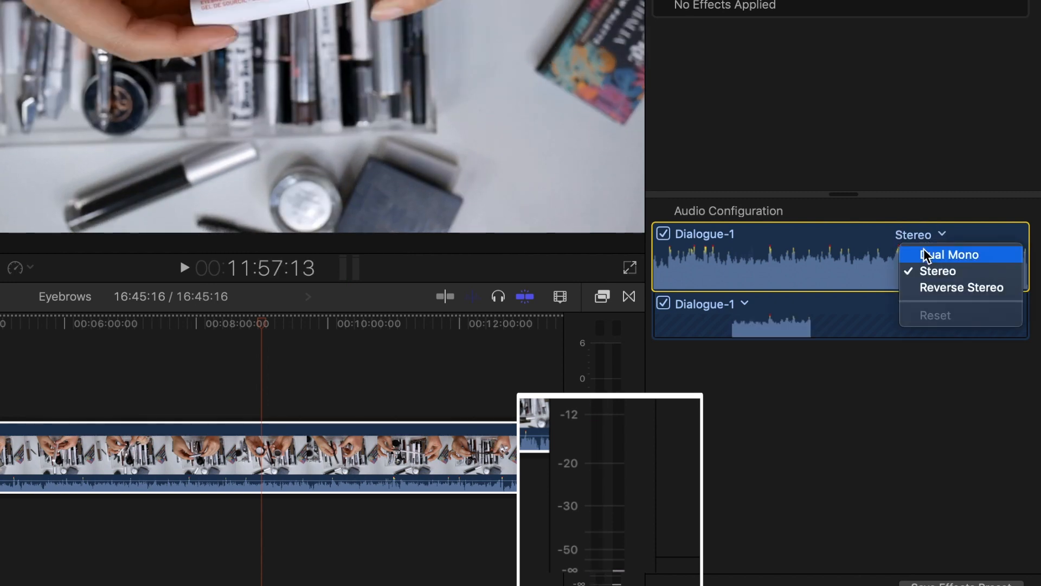
pyautogui.click(949, 254)
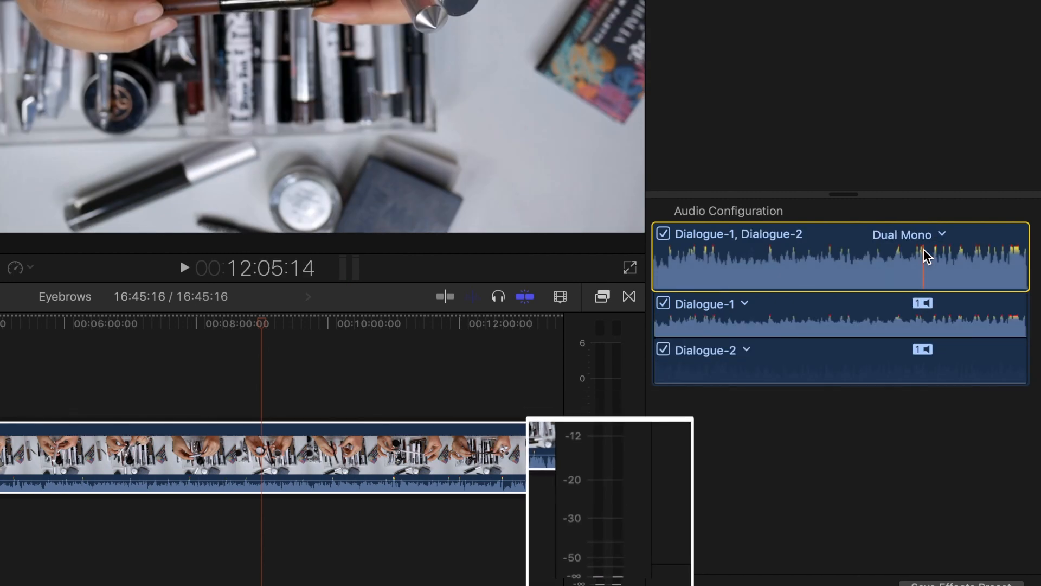